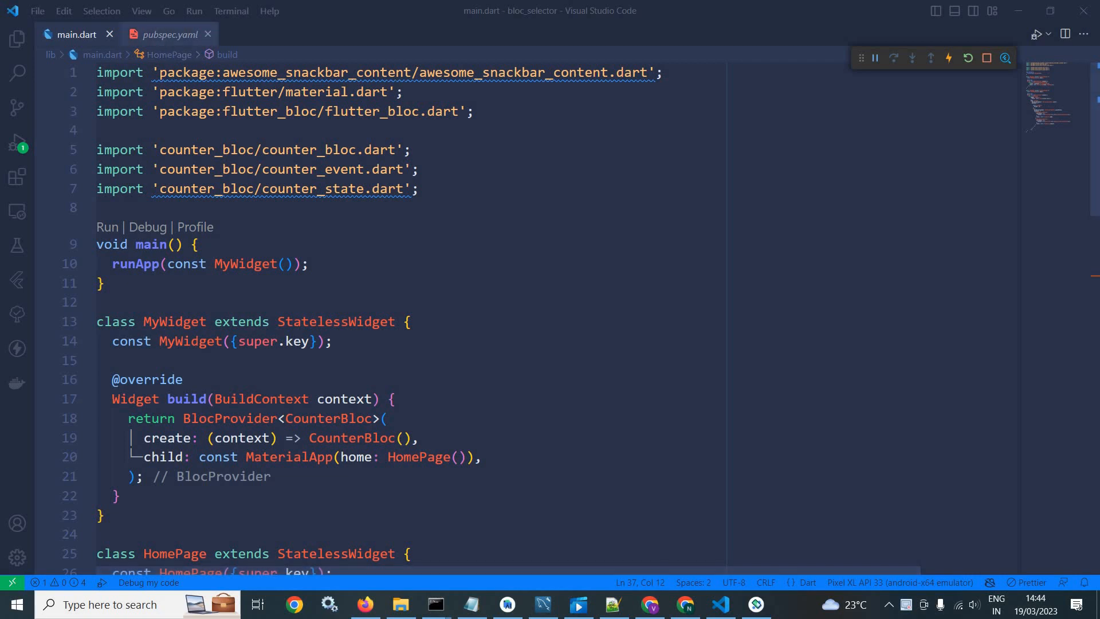
Review pubspec.yaml dependencies and the main.dart CounterBloc provider before editing the Column.
click(165, 35)
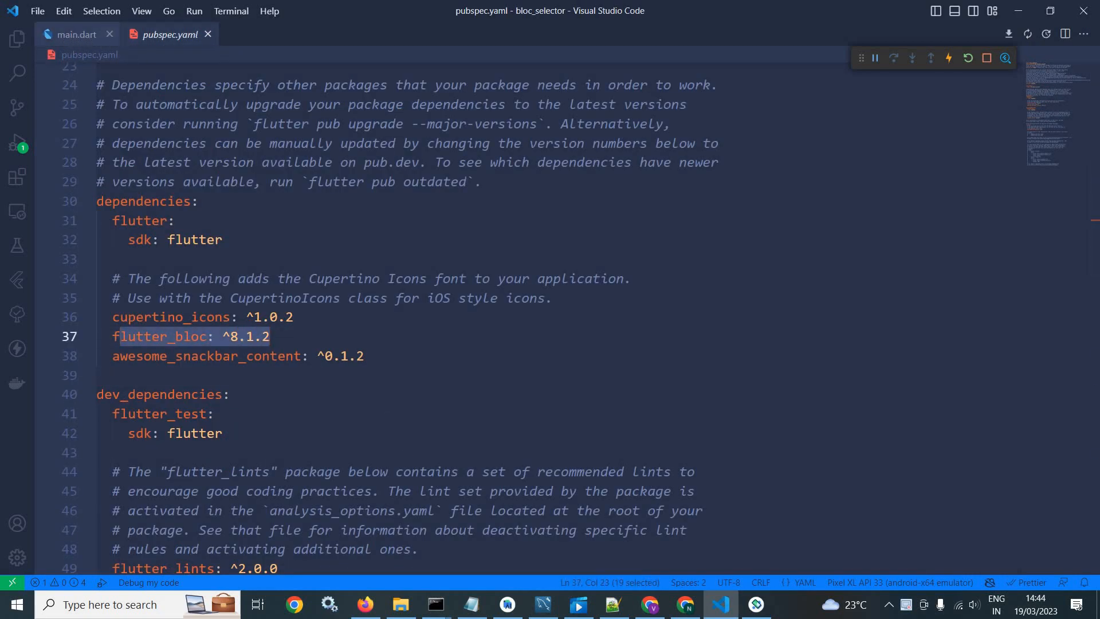
click(76, 35)
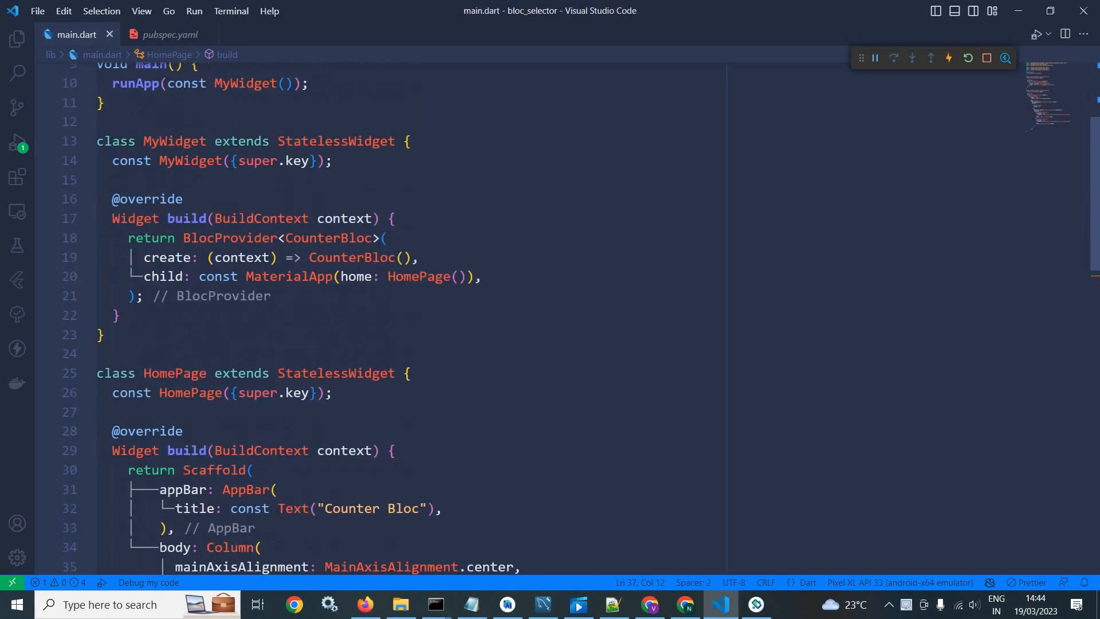
double_click(288, 276)
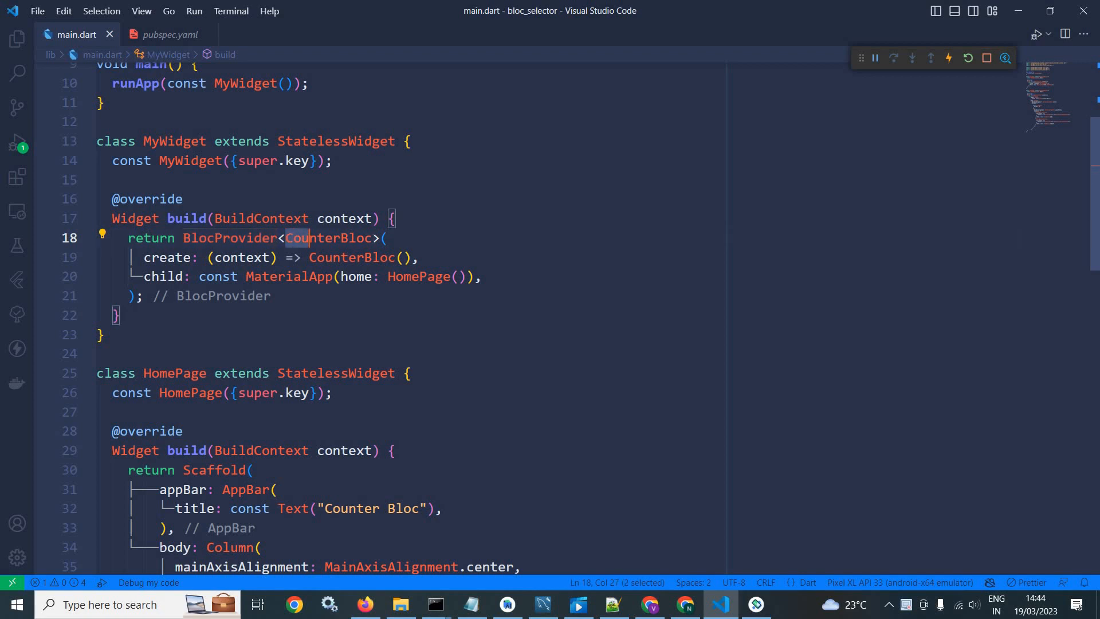
double_click(328, 238)
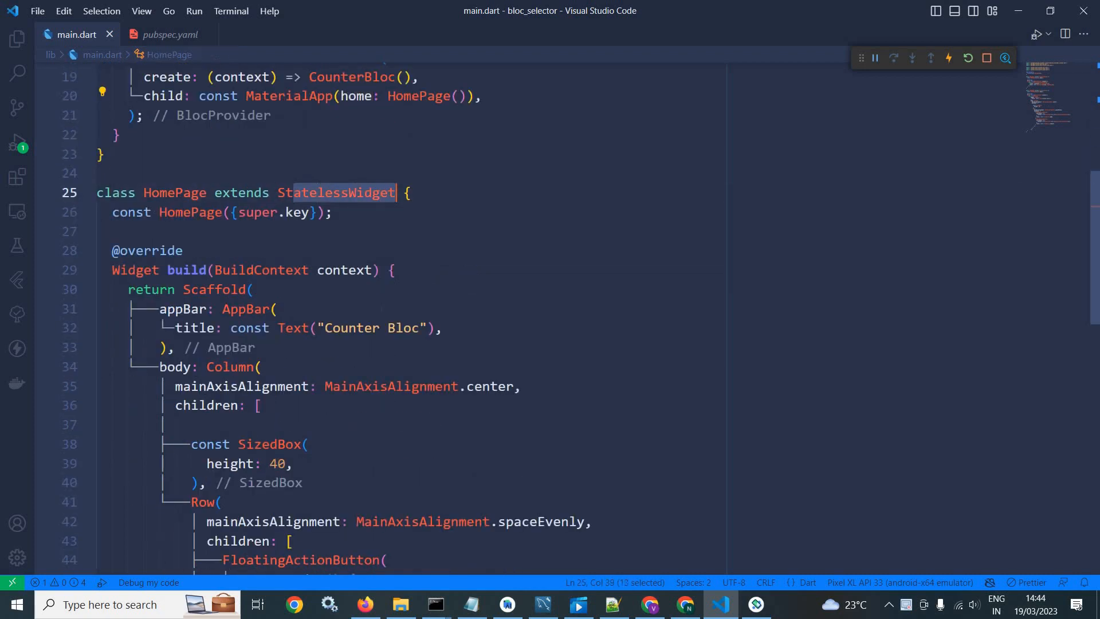
scroll(down, 3)
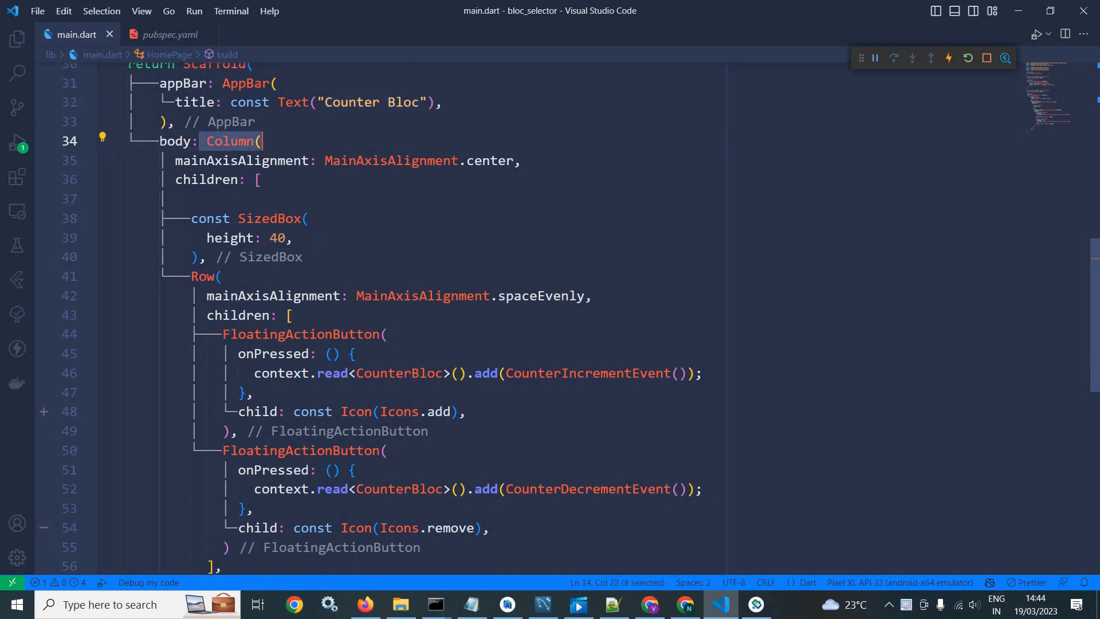
scroll(down, 3)
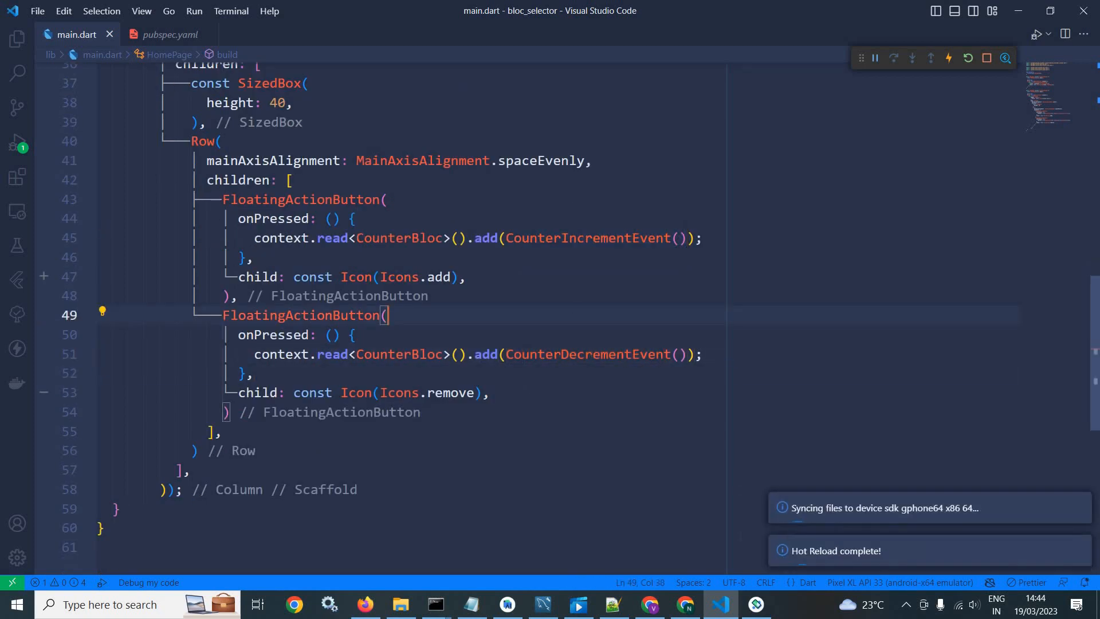
click(755, 604)
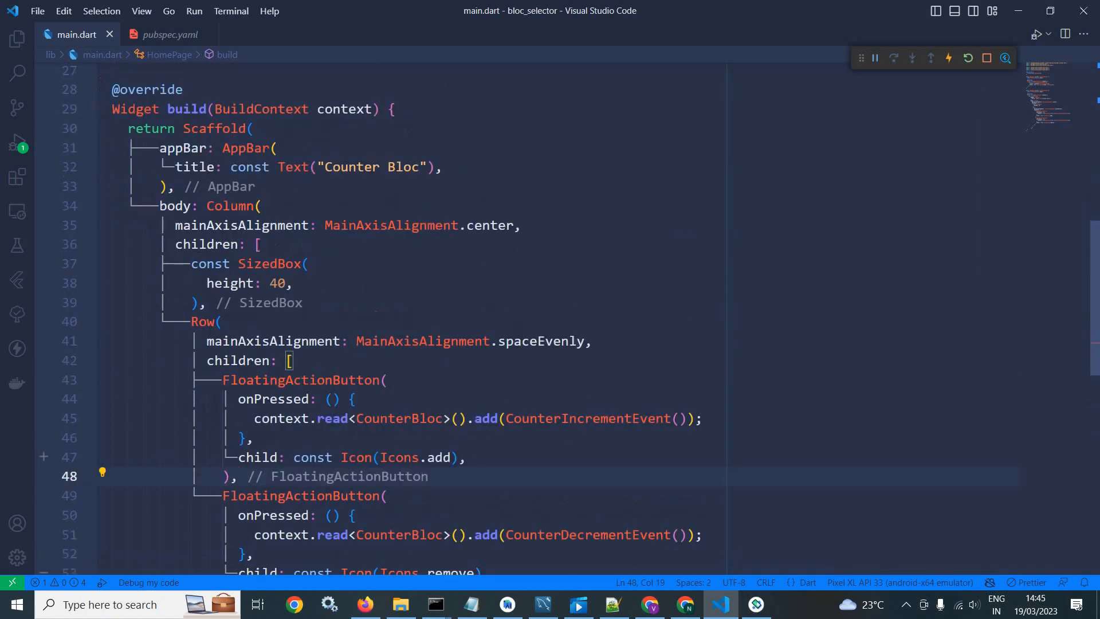
Insert BlocSelector<CounterBloc, CounterState, bool> as the Column's first child.
text(B)
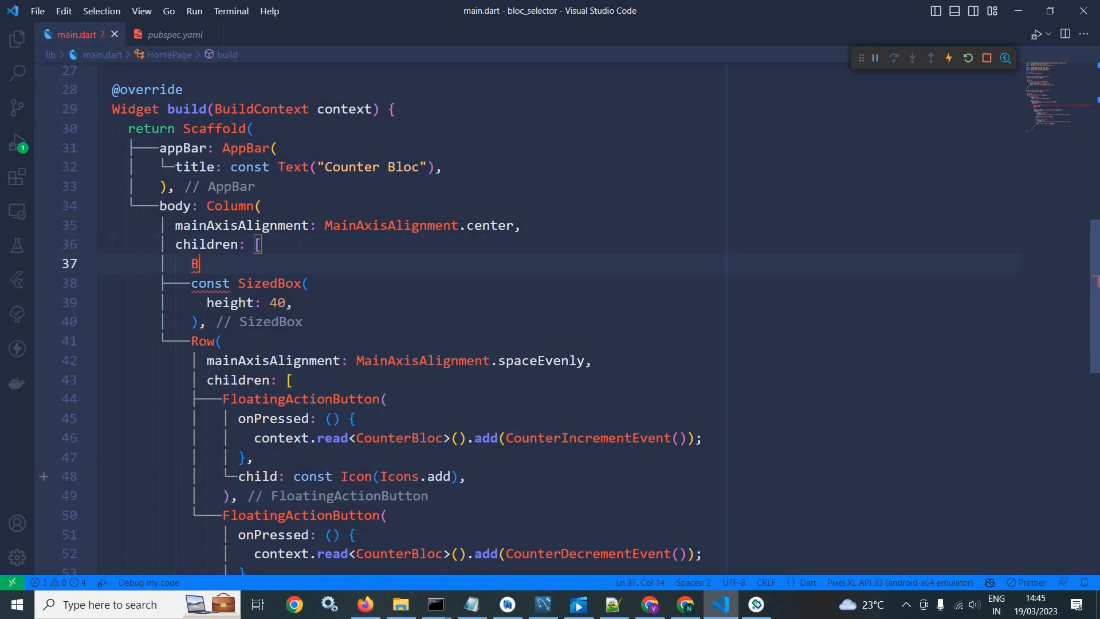
text(BlocSelector(selector: selector, builder: builder)
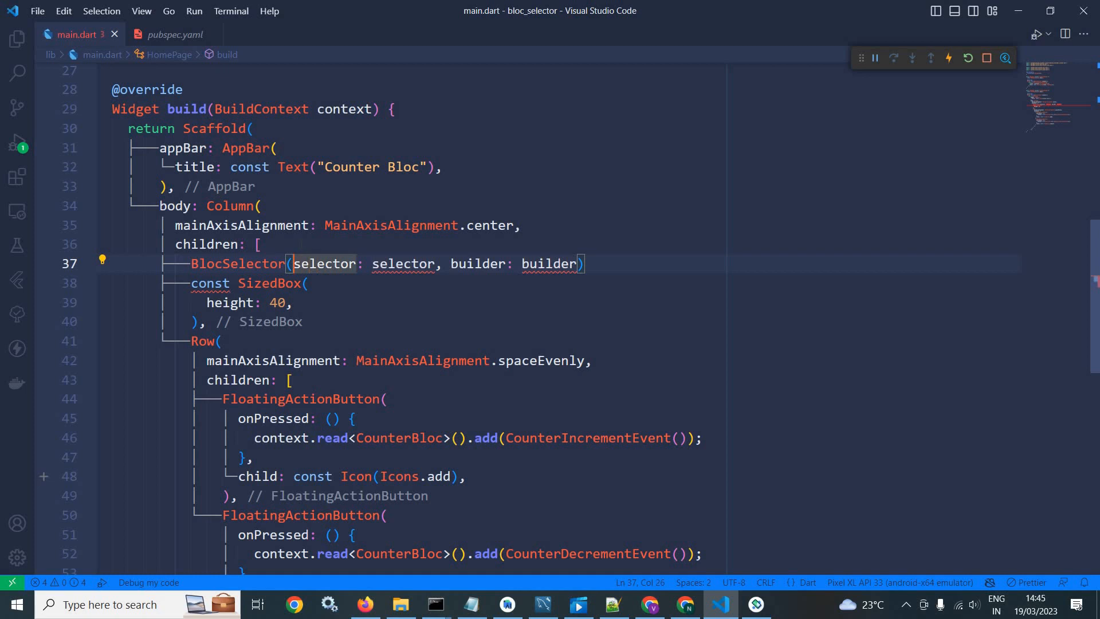
text(<)
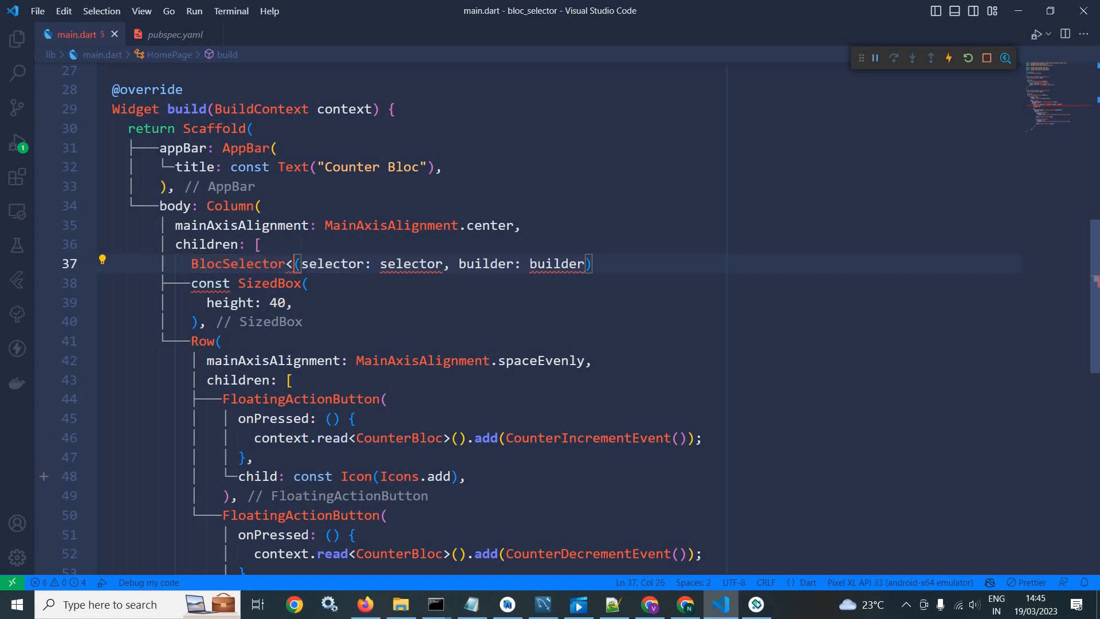
text(C>)
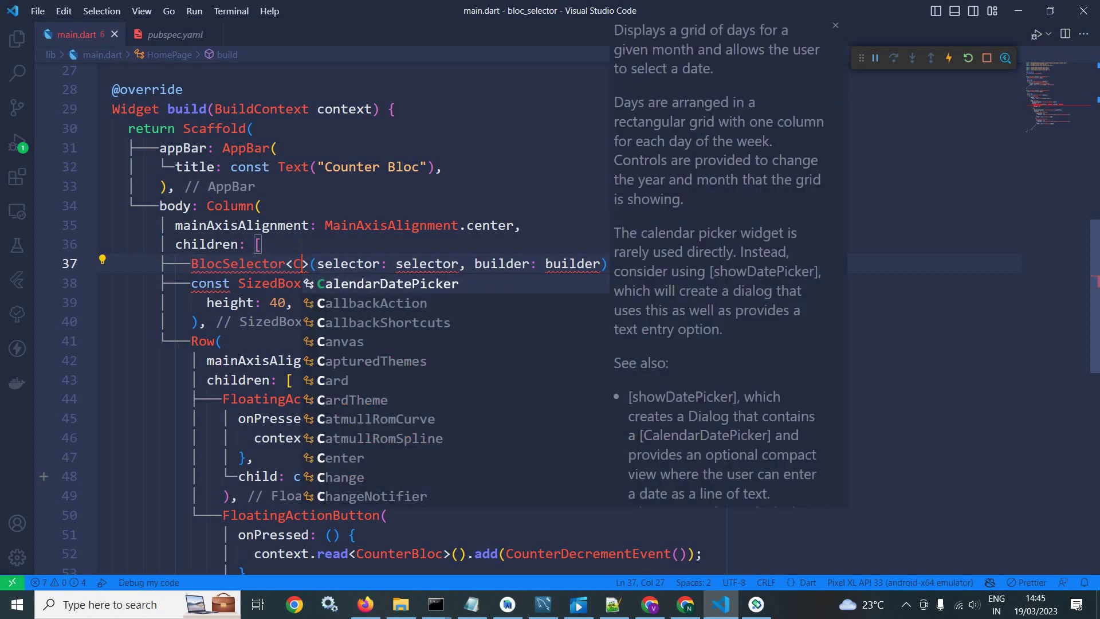
text(ounter)
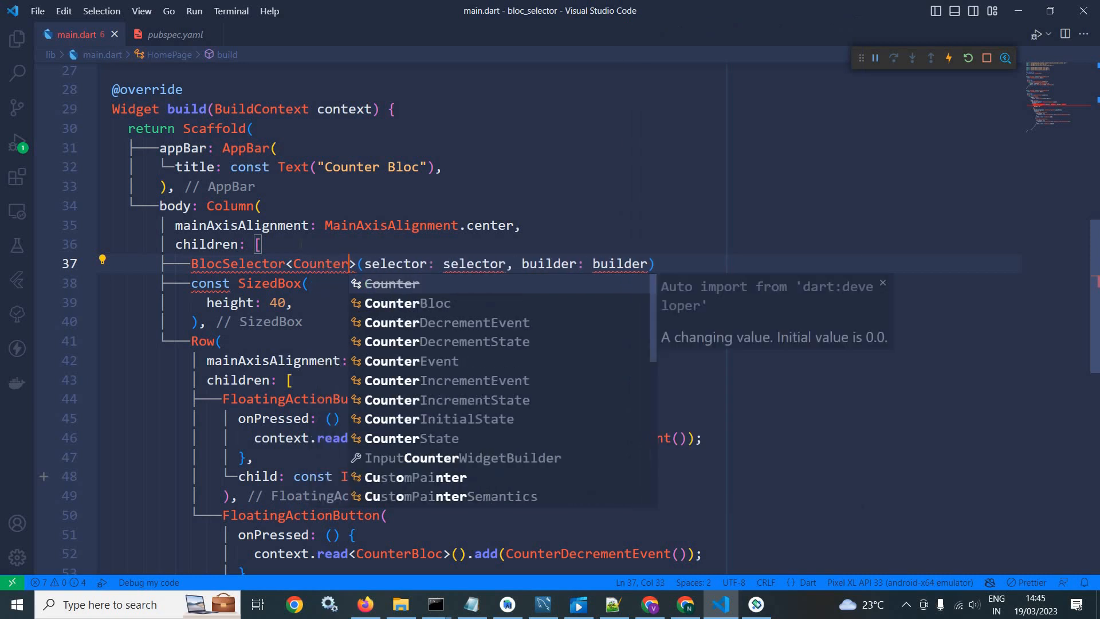
click(407, 303)
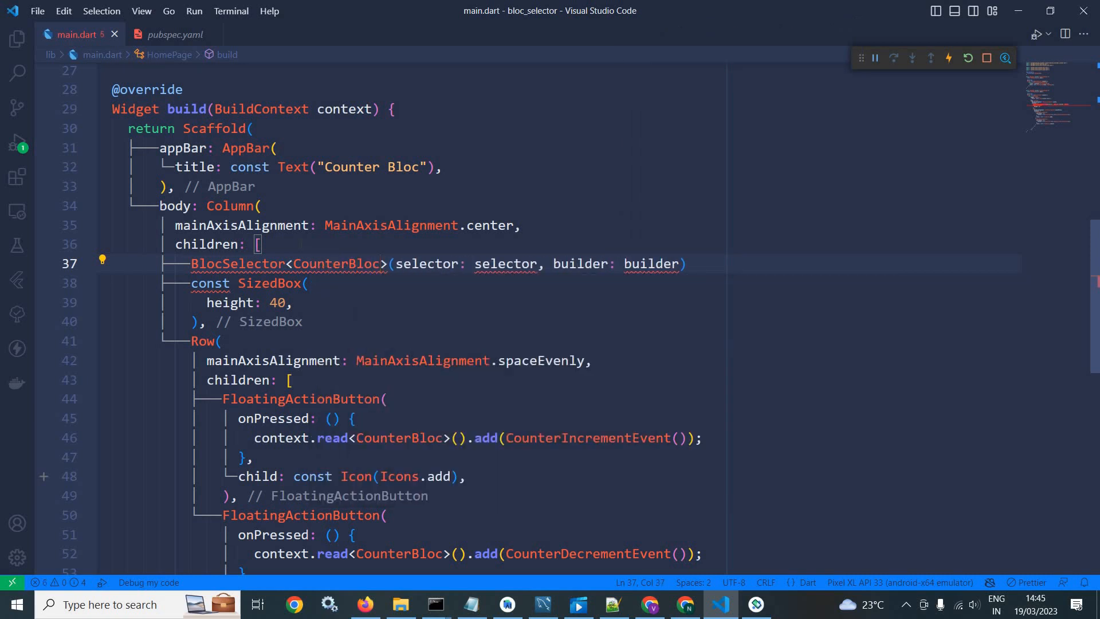
text(,CounterState)
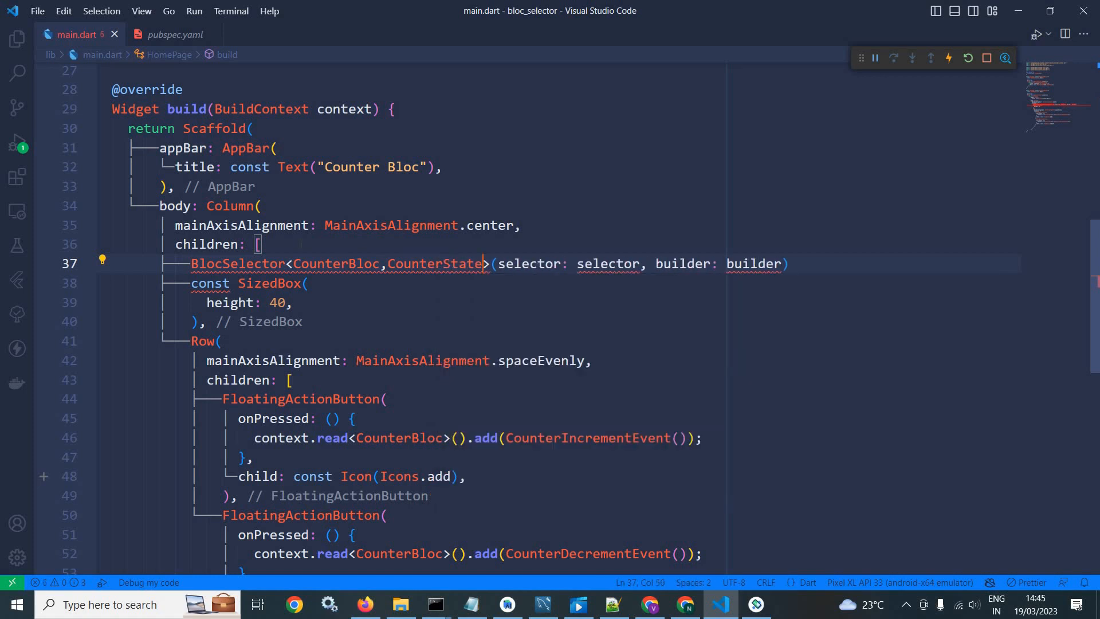
text(,bool)
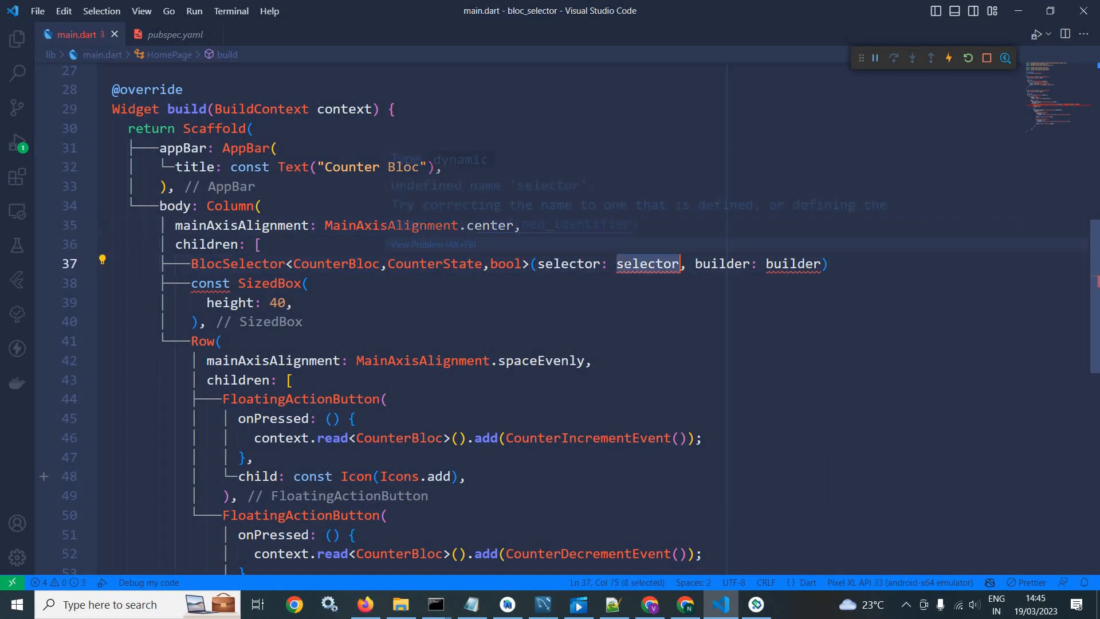
Write the selector as (state) => state.counter >= 3 ? true : false.
text(())
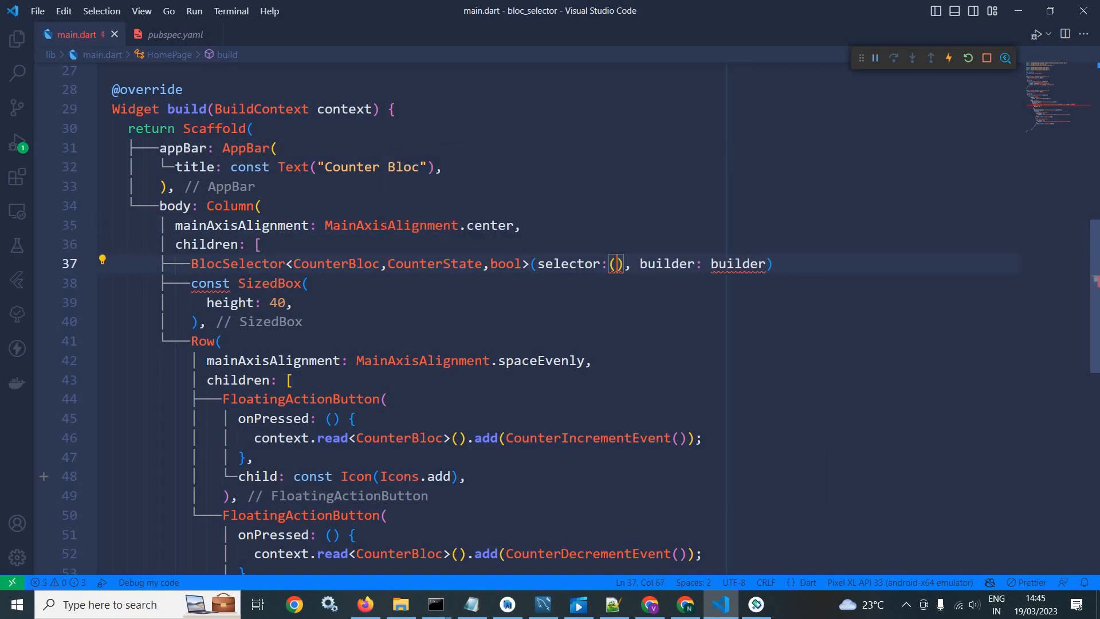
text(State)
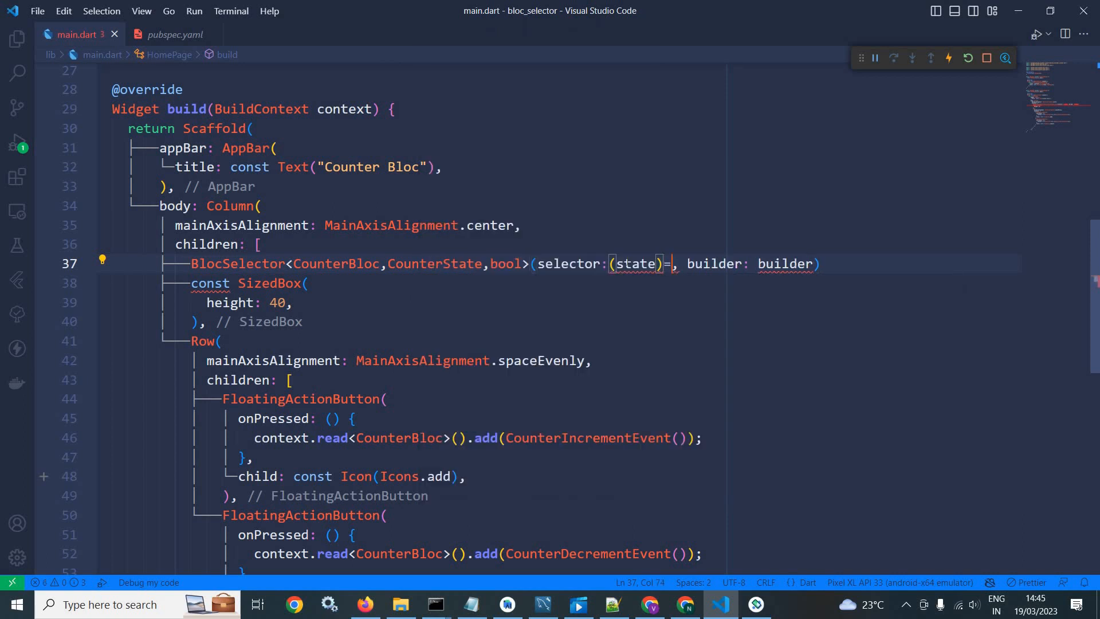
text(=>state)
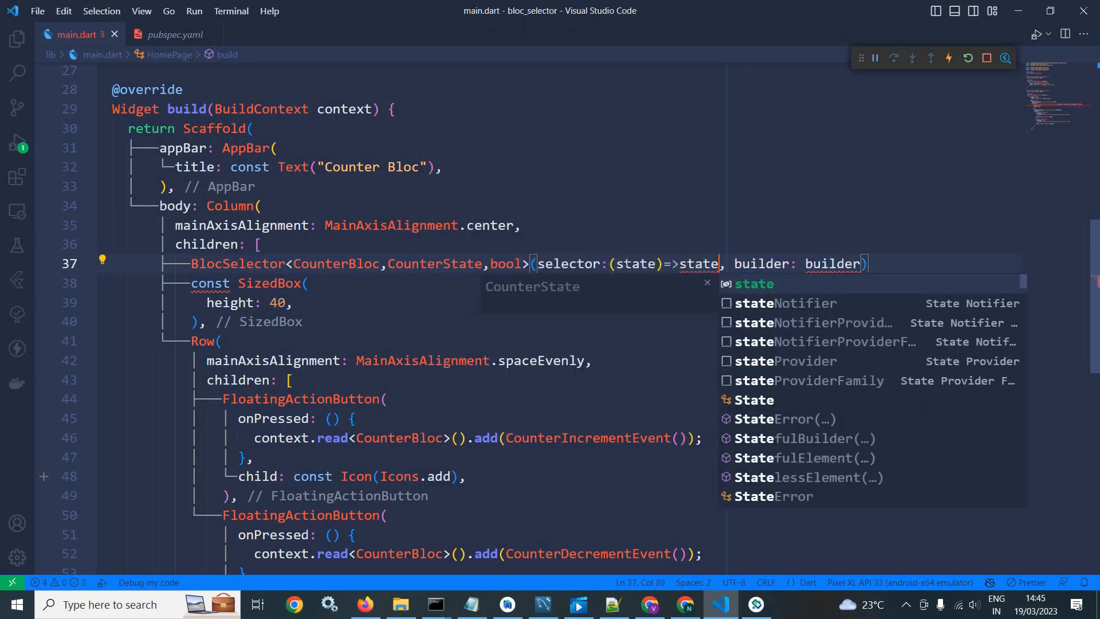
text(.counter)
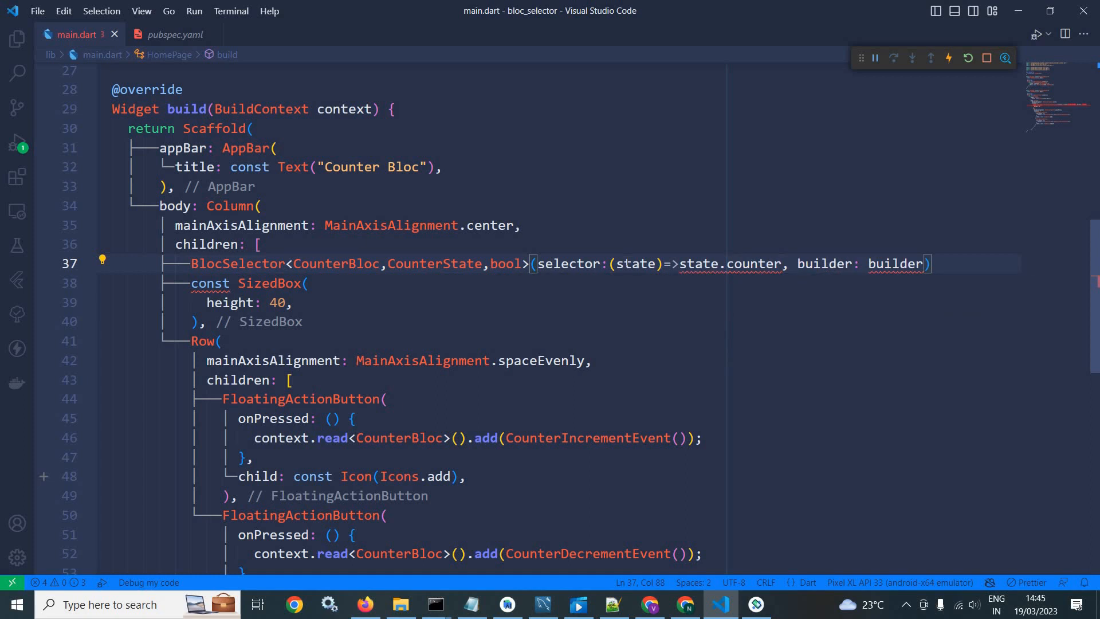
text(>=3)
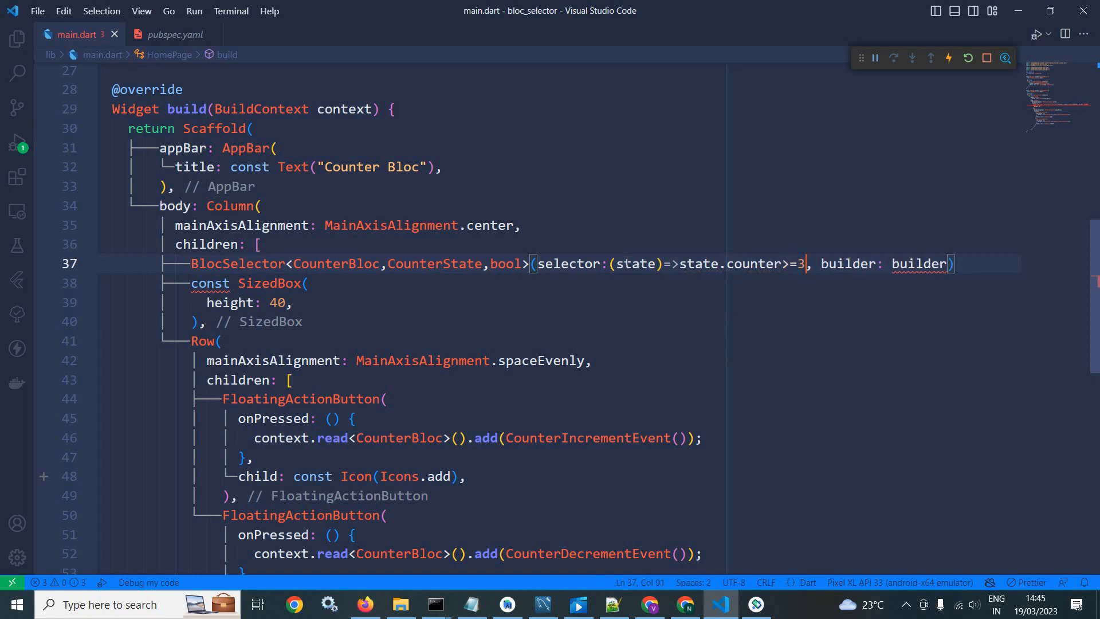
text(:true)
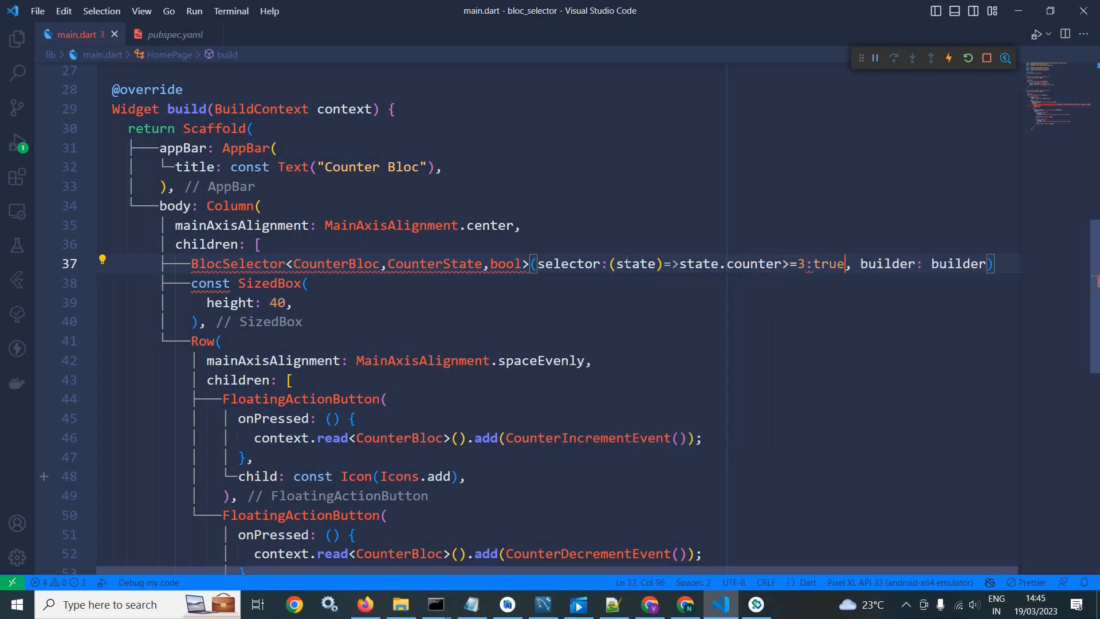
text(:fa)
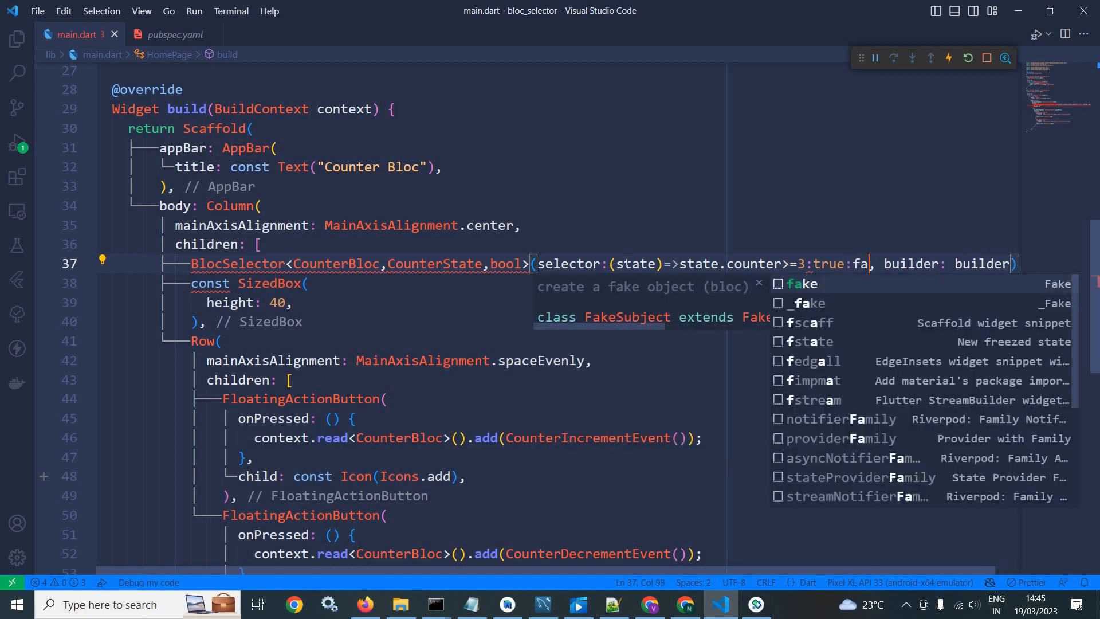
text(lse)
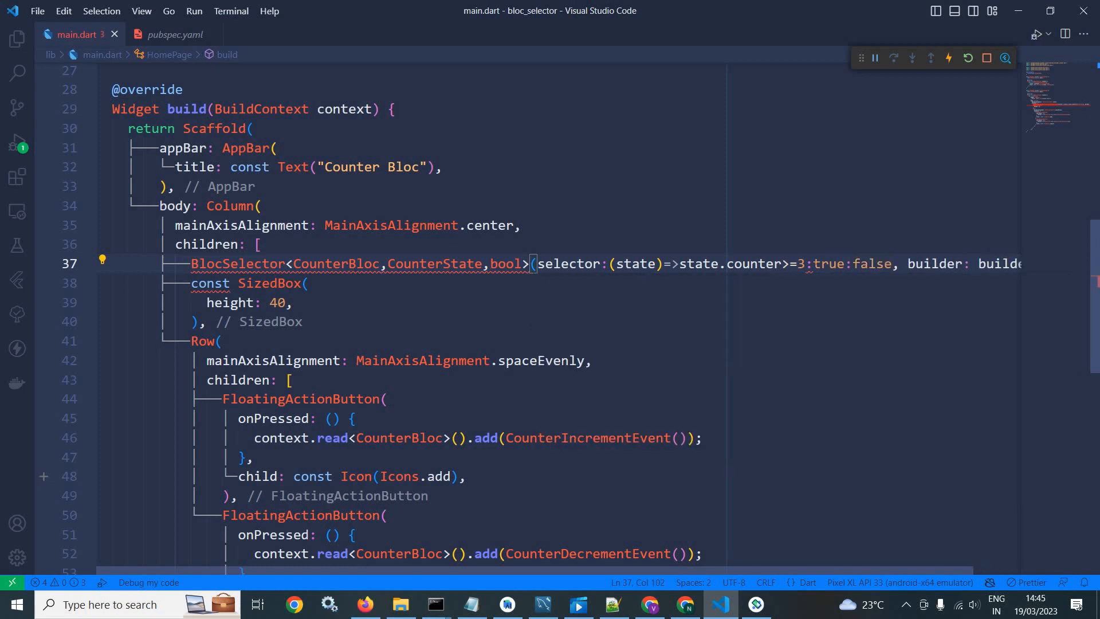
key(Backspace)
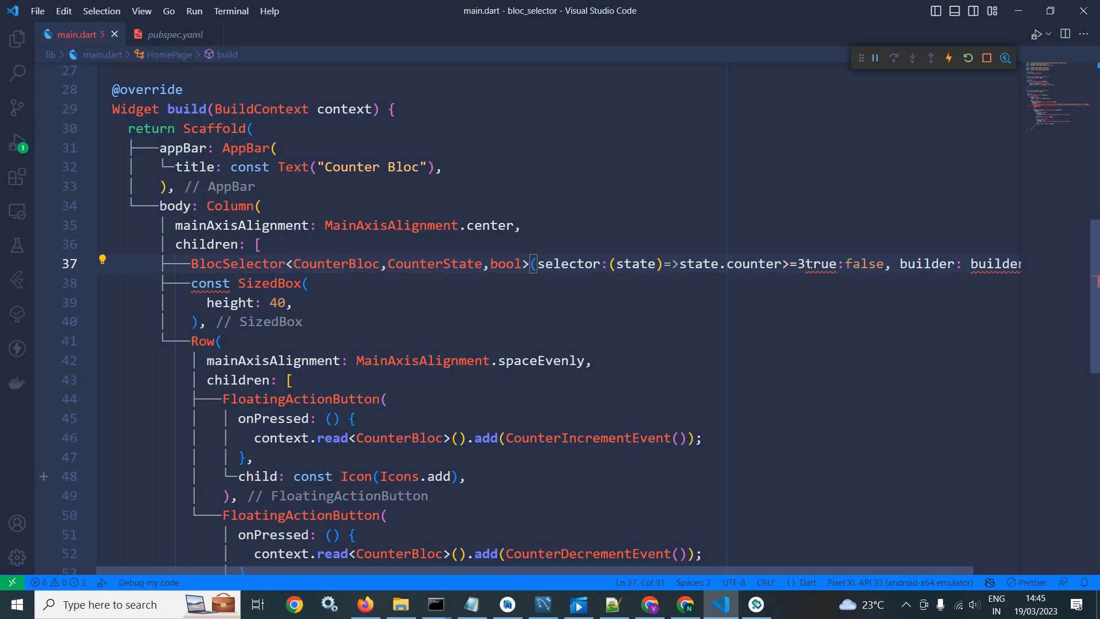
text(?)
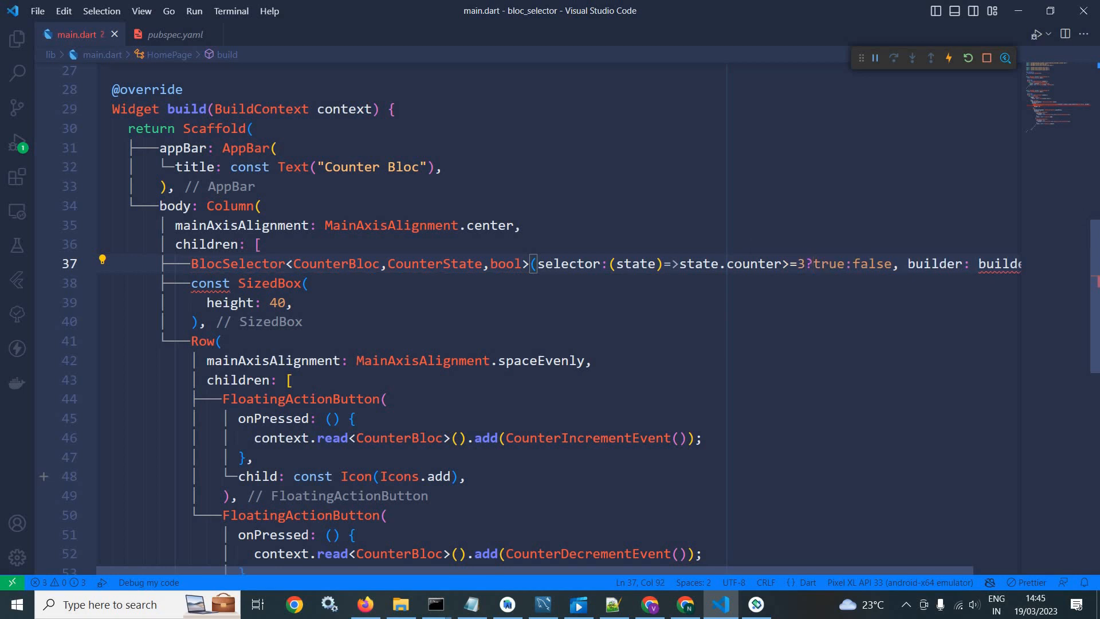
Replace the builder placeholder with a (context, state) callback body.
double_click(757, 263)
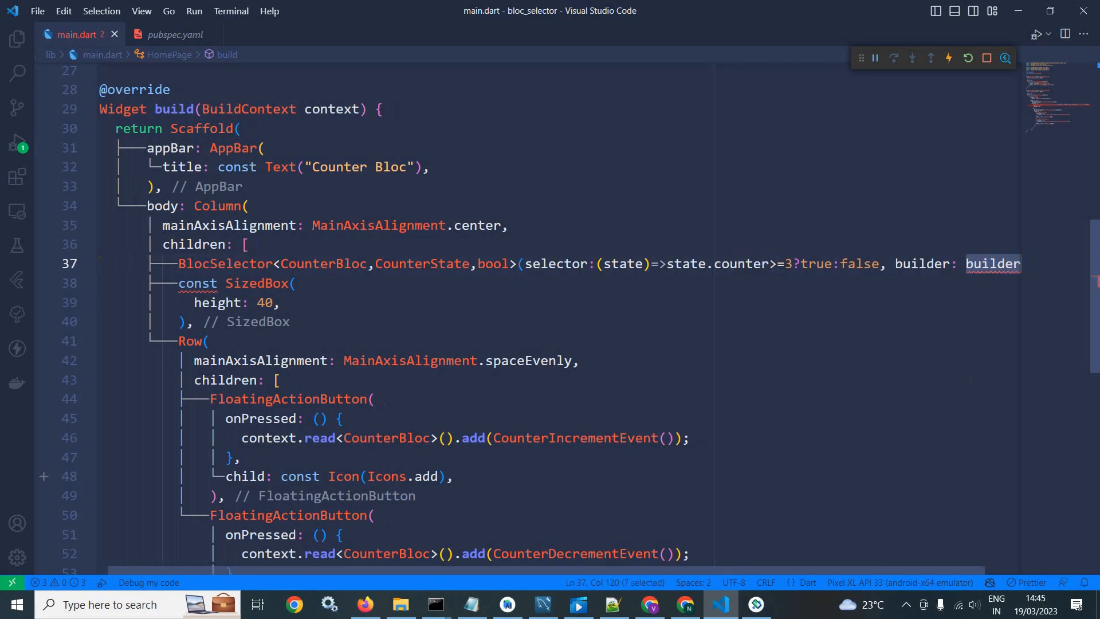
key(Delete)
text((context)
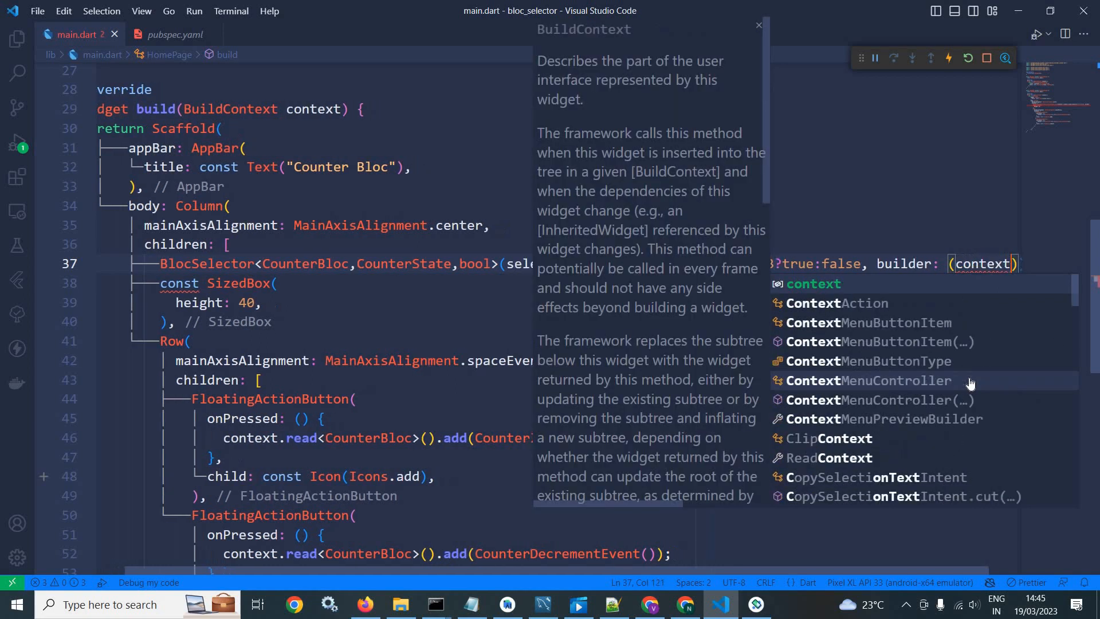
text(,state)
text(ret)
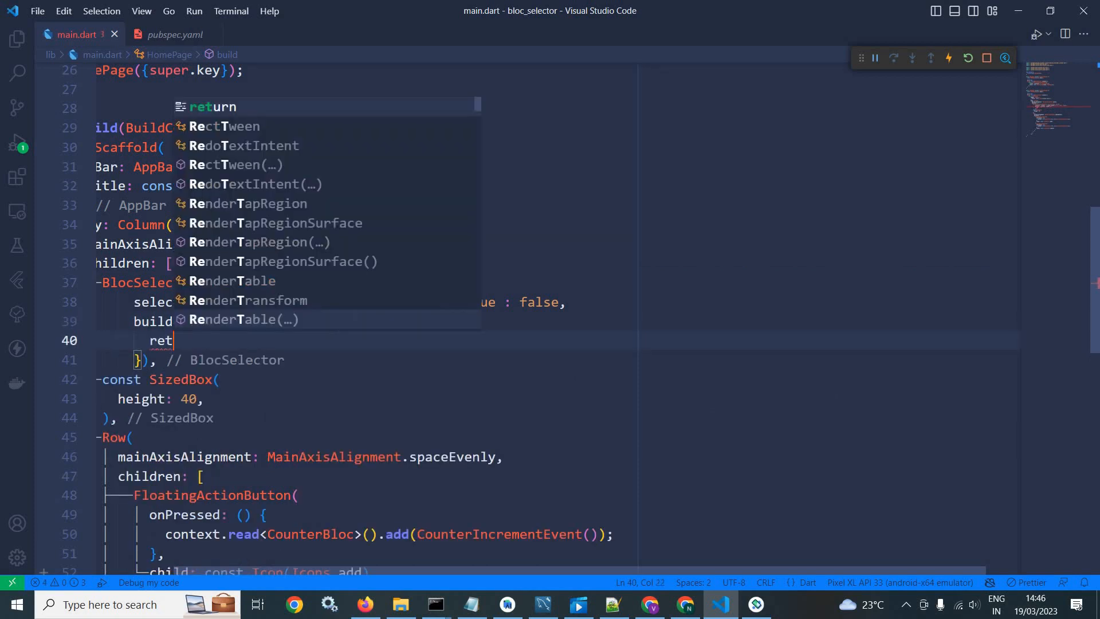
Return Center(child: Container(color: state ? Colors.green : Colors.red)) from the builder.
text(urn Center()
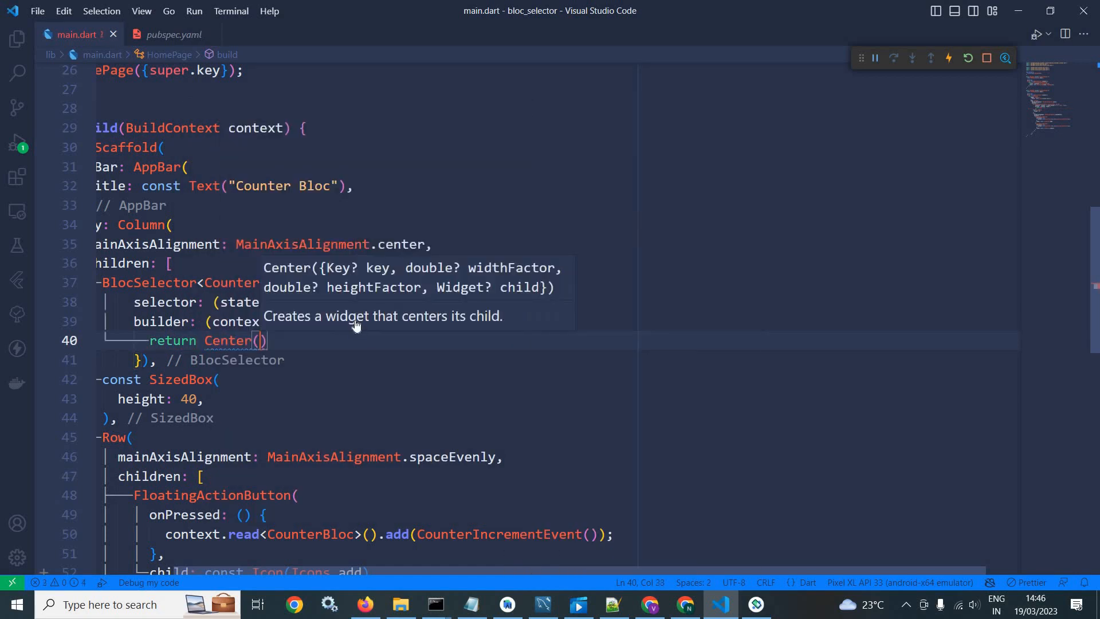
text(child: Container()
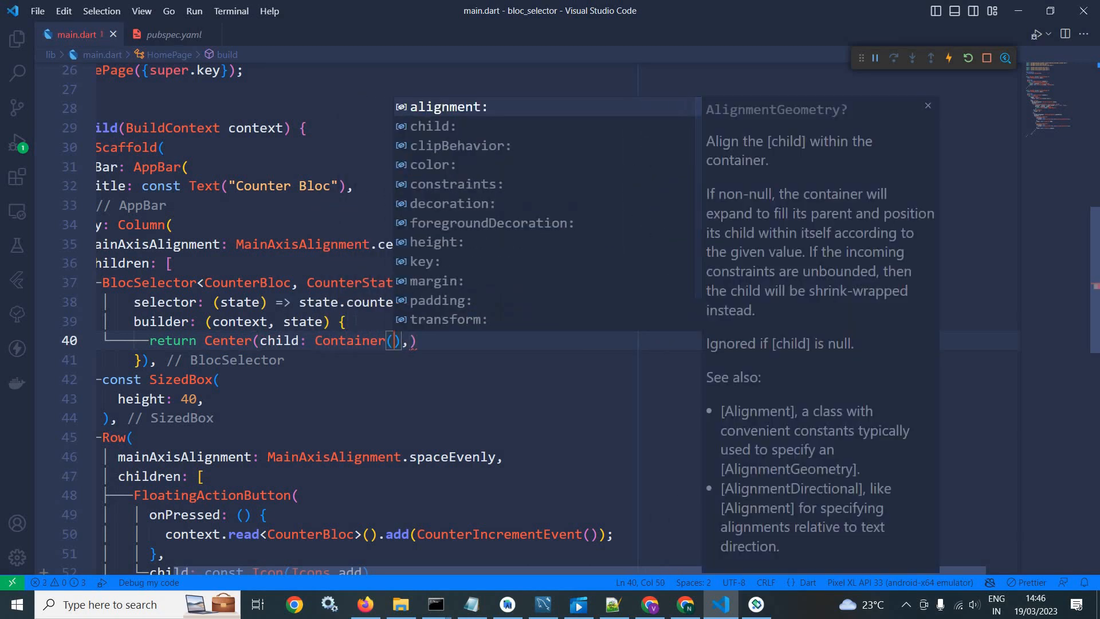
text(c)
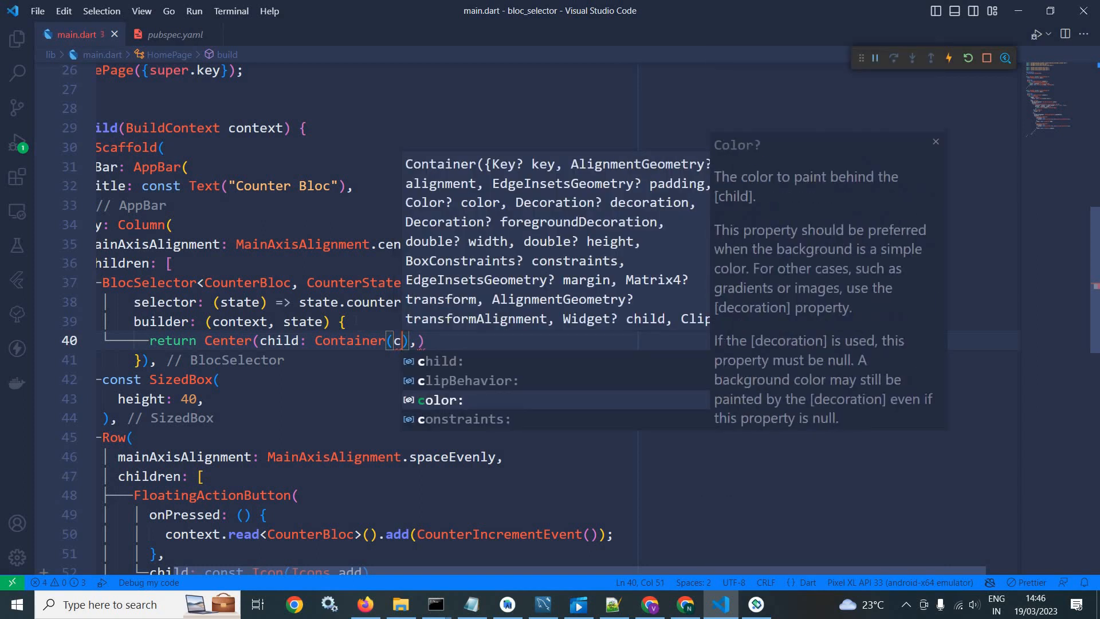
text(olor: s)
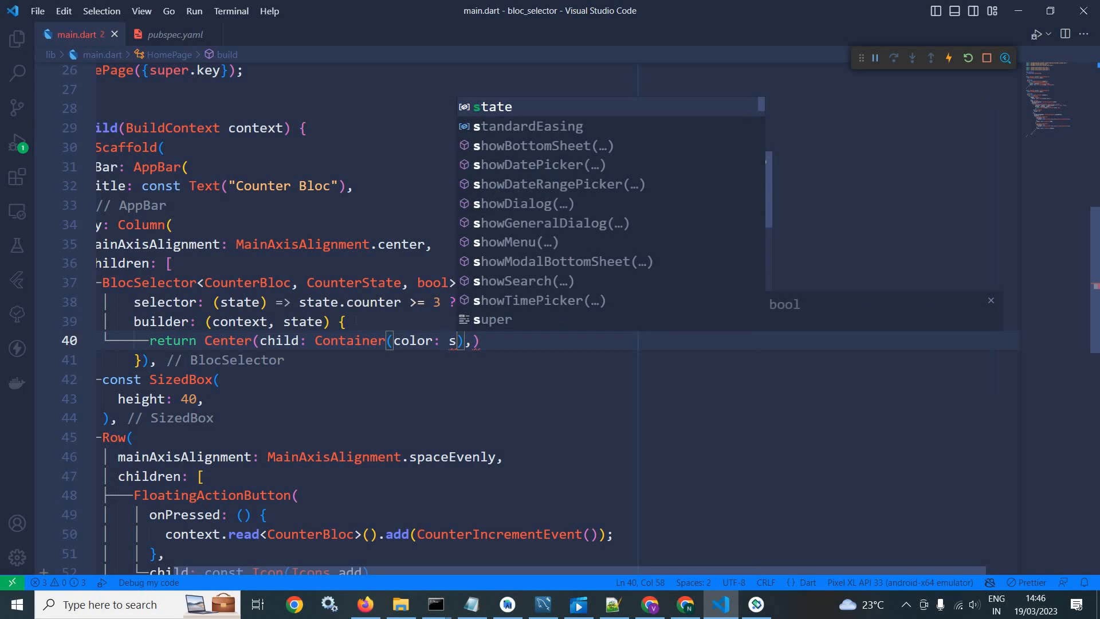
text(tate)
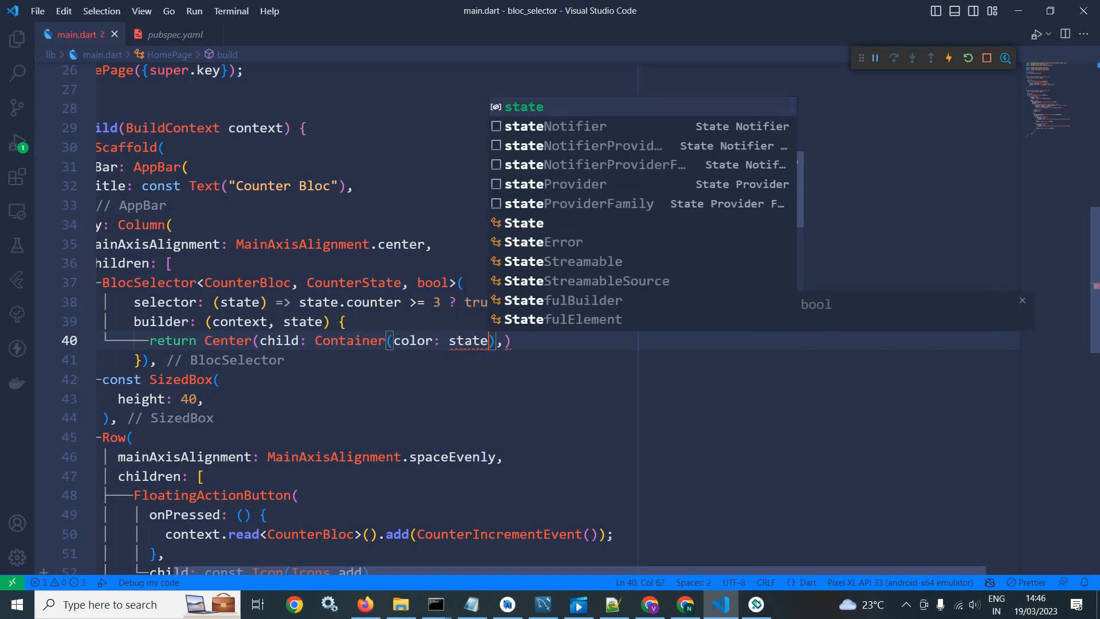
key(Escape)
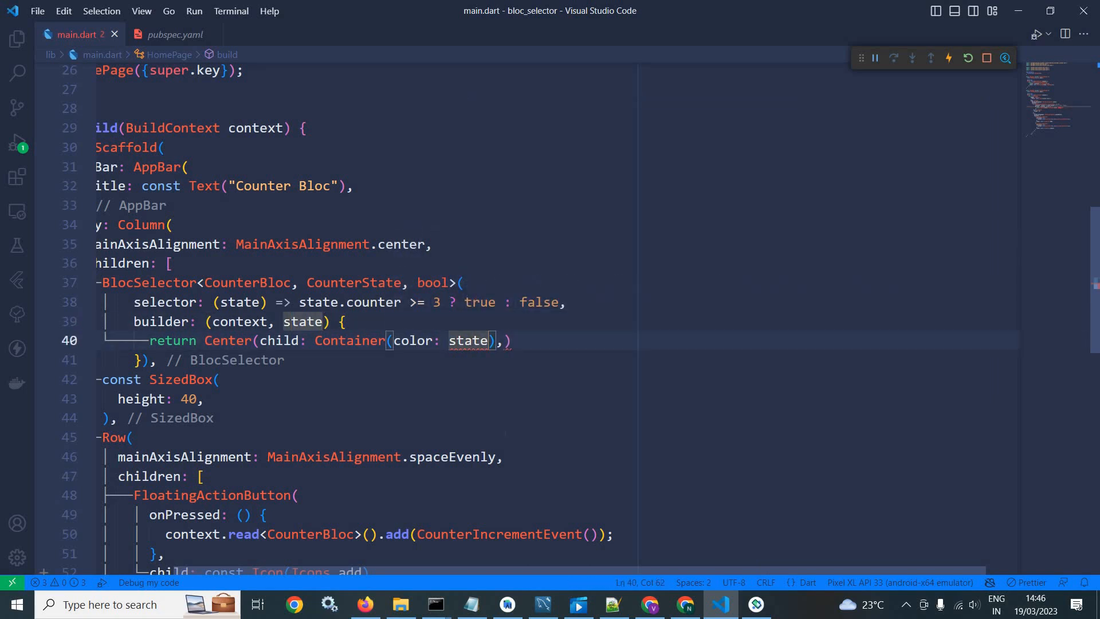
text(?Colors.green:Colors.red)
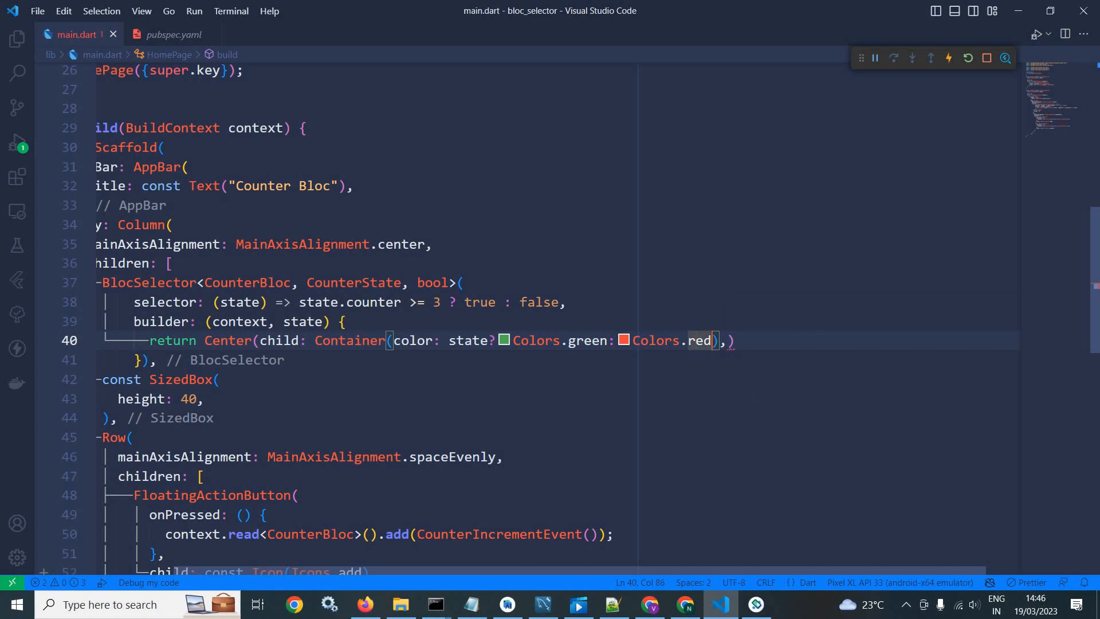
Give the Container width 200 and height 200 and hot-reload the app.
text(,)
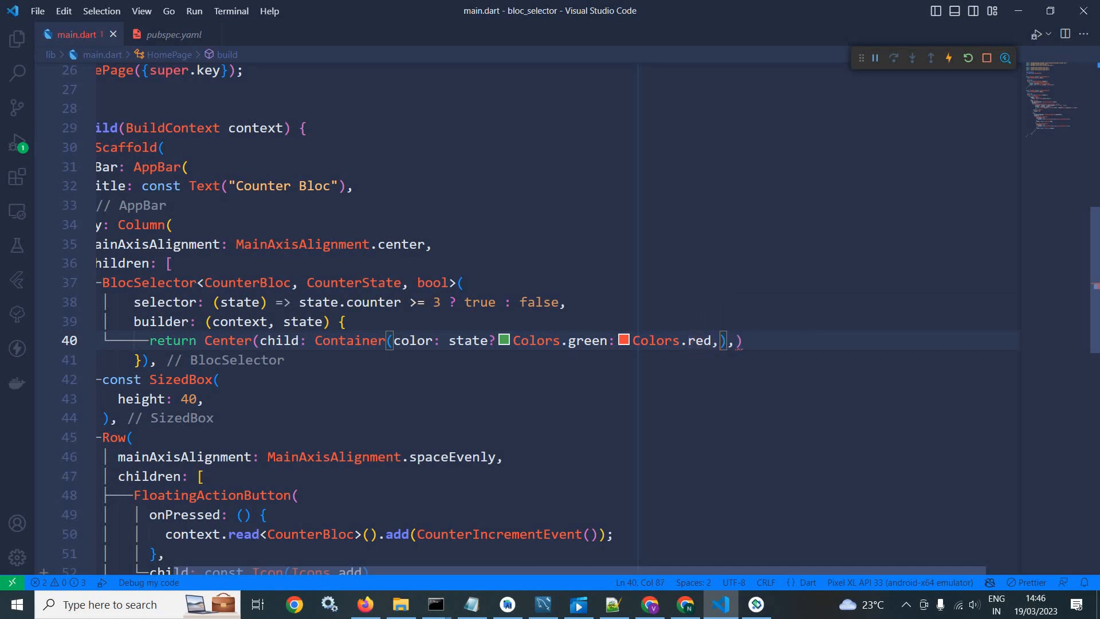
text(')
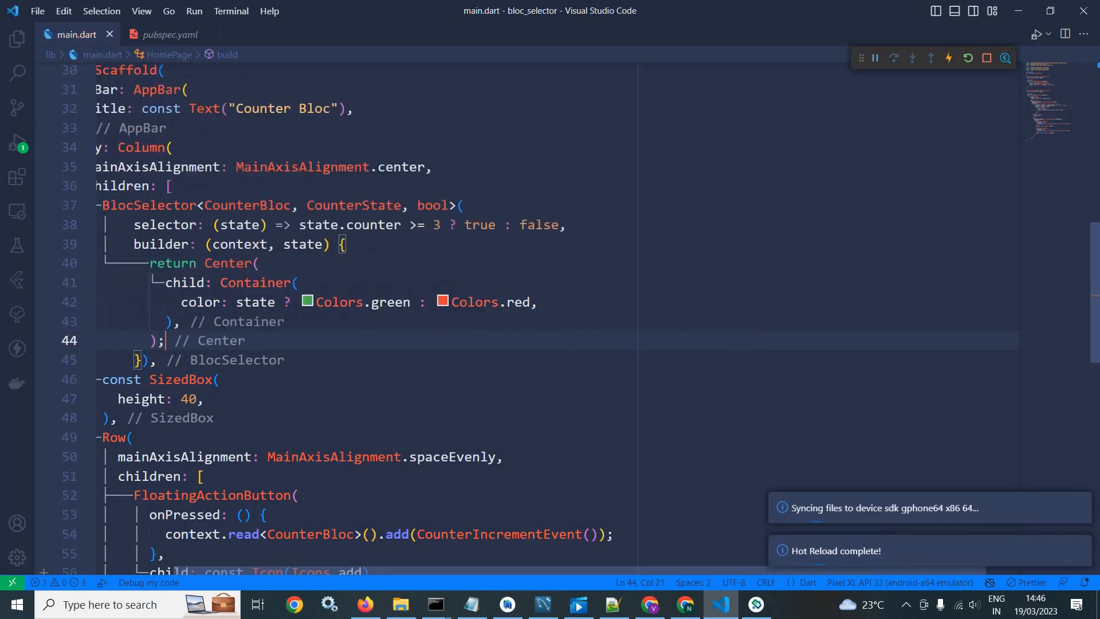
key(Enter)
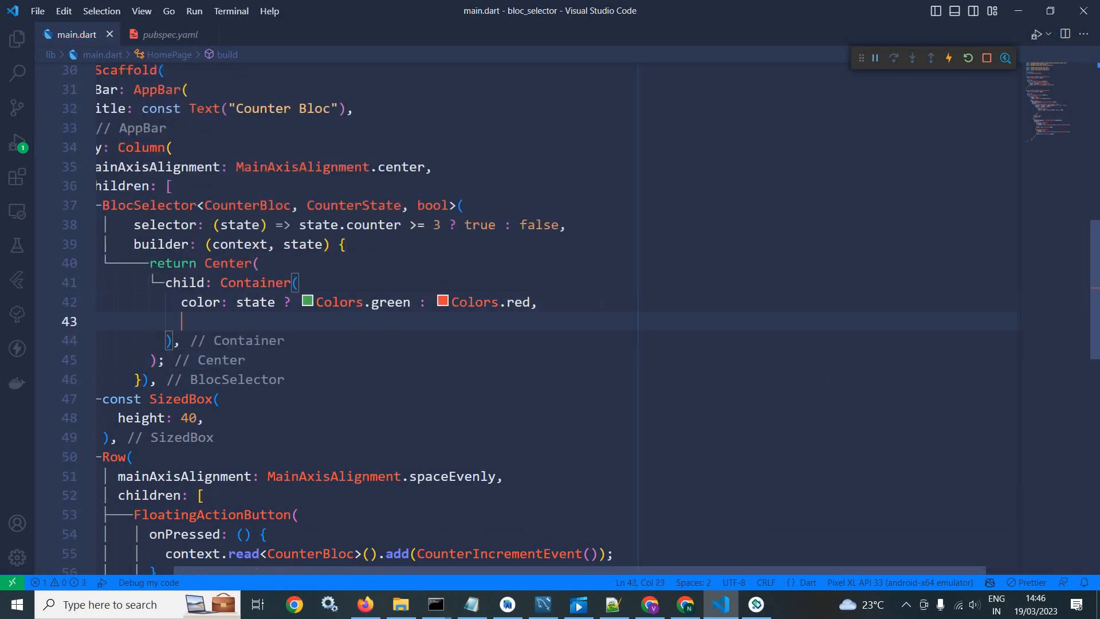
text(width: 200,)
text(height: ,)
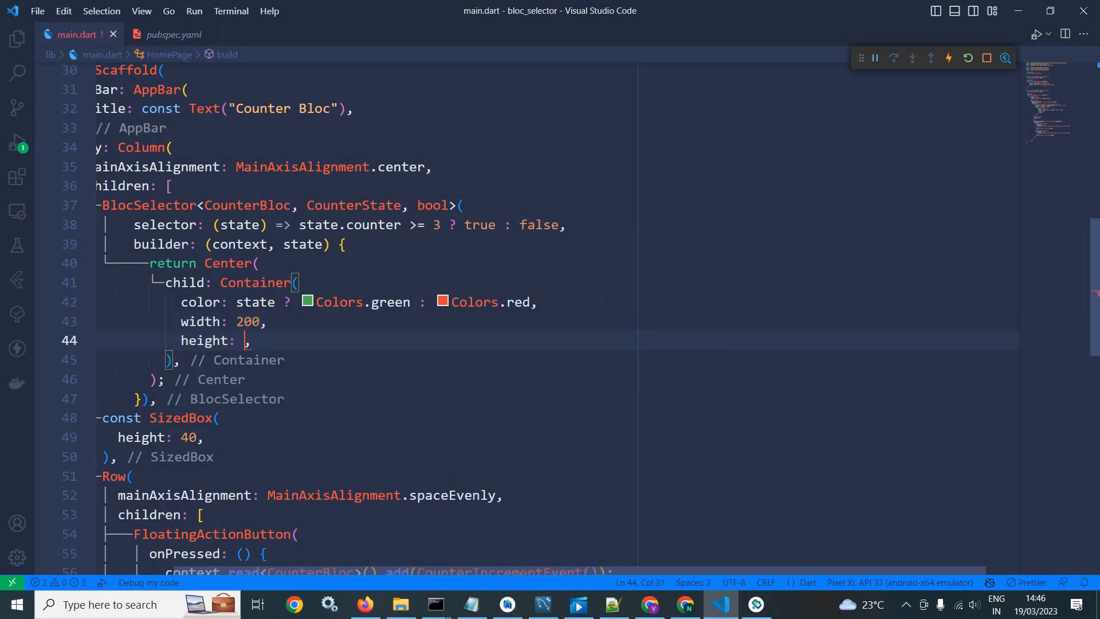
text(200)
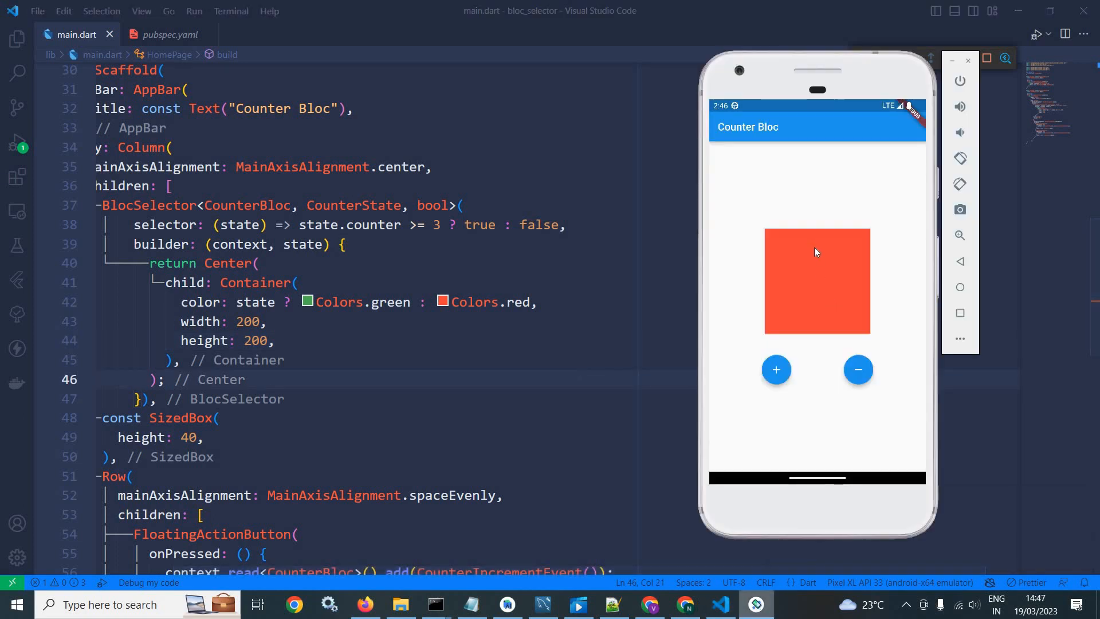
mouse_move(877, 284)
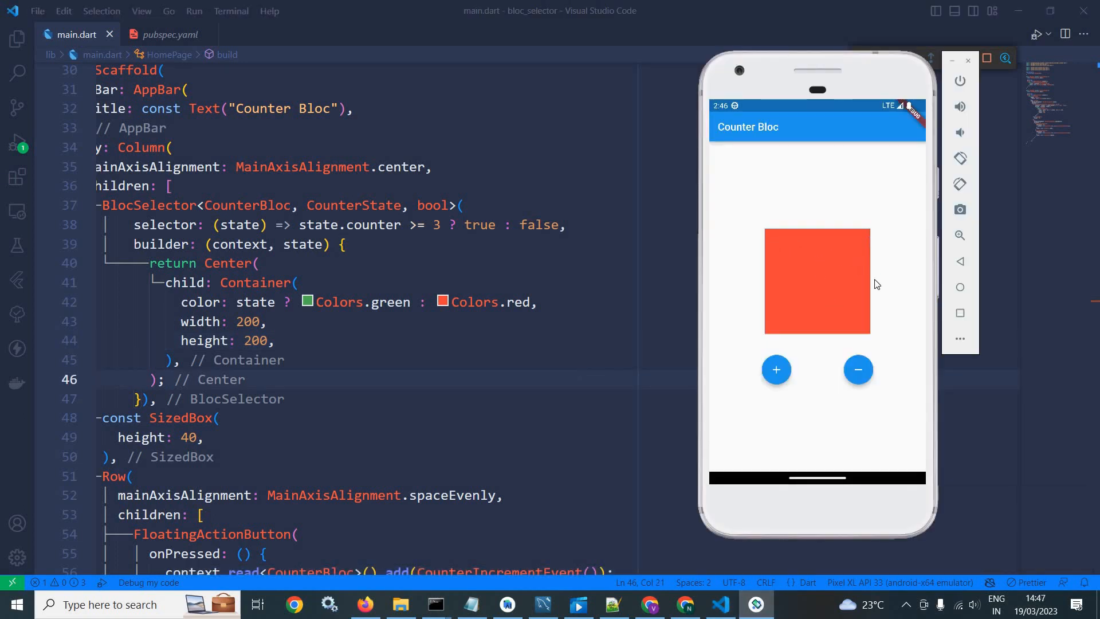
mouse_move(871, 320)
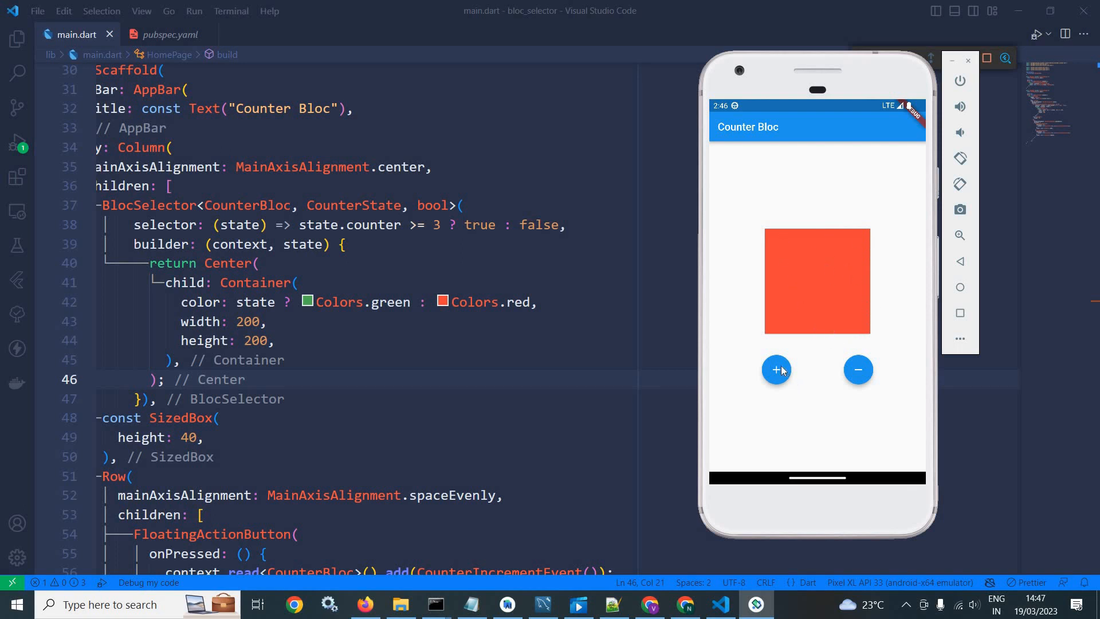
mouse_move(788, 403)
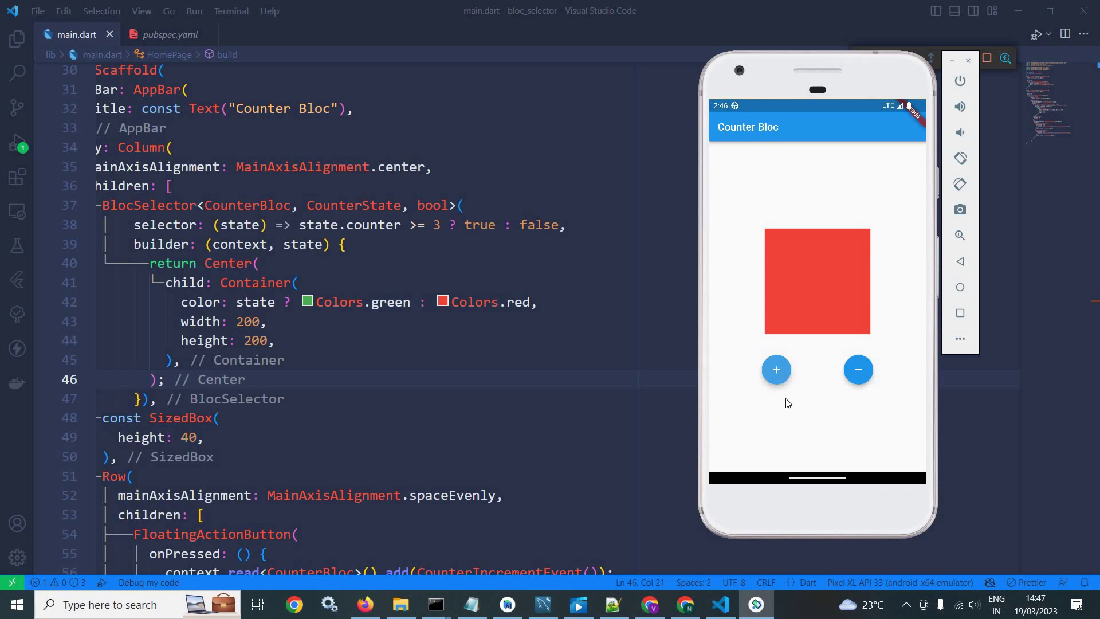
Tap + to reach 3 (green), − to drop below (red), then + again for green.
click(776, 370)
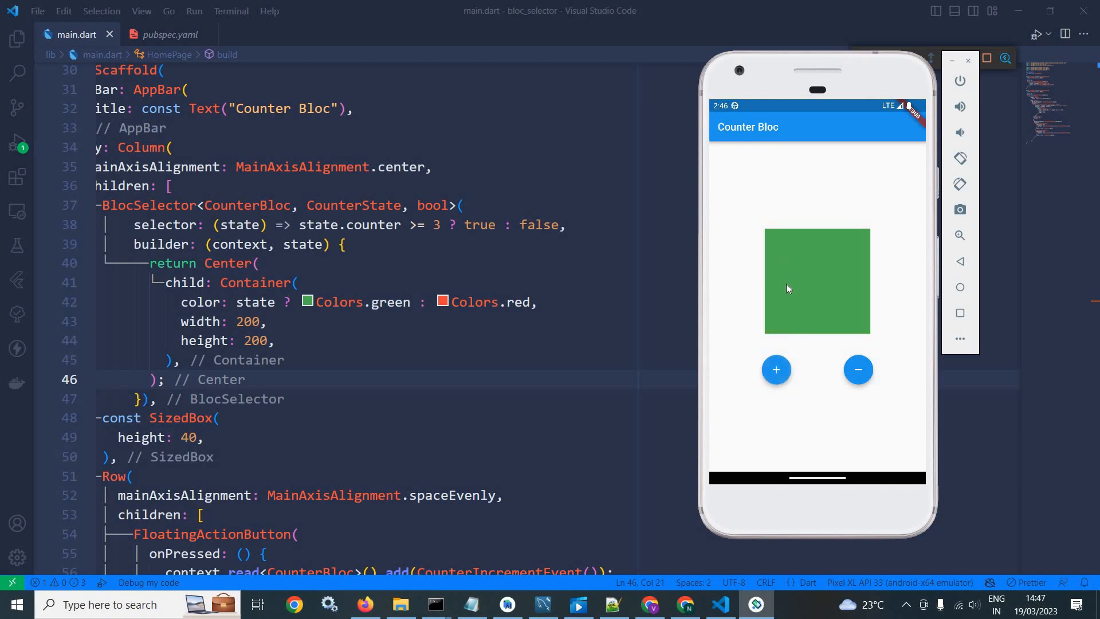
mouse_move(840, 235)
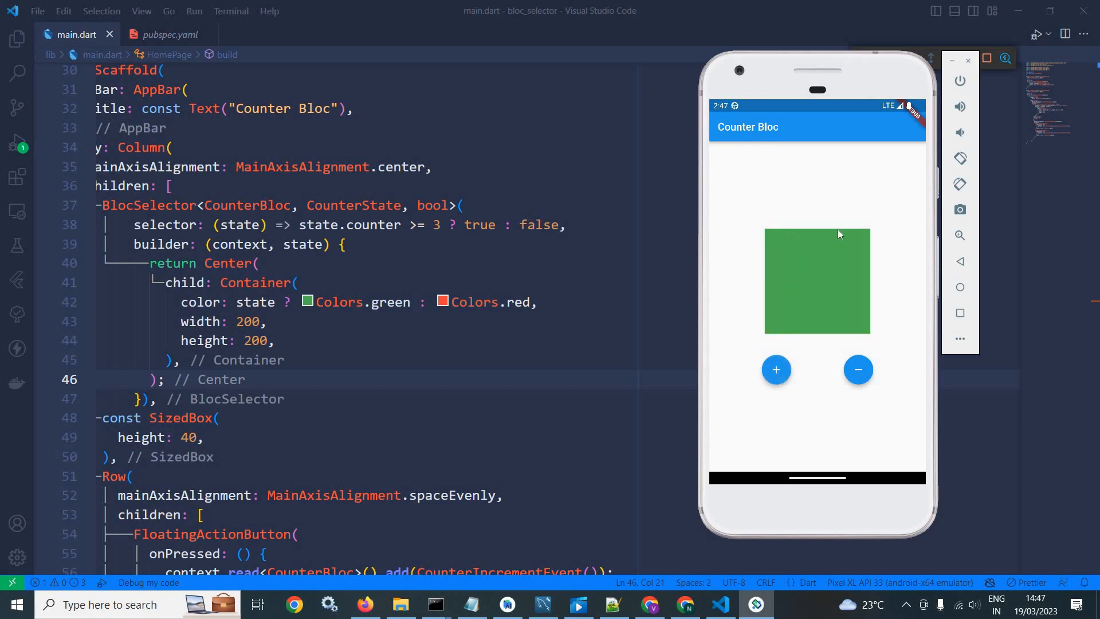
mouse_move(866, 237)
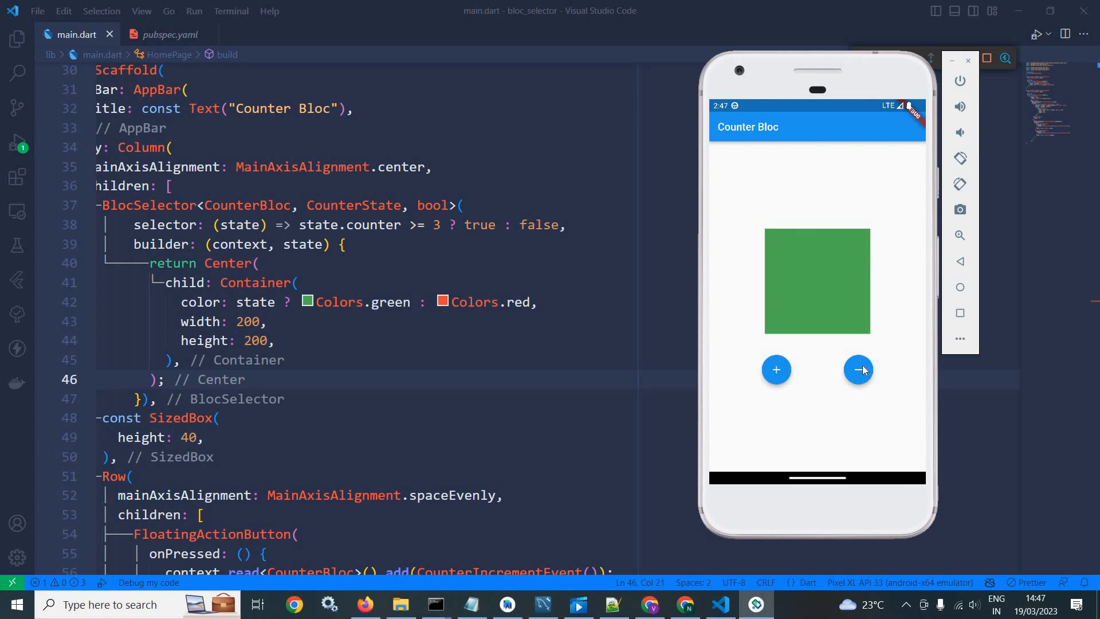
click(858, 369)
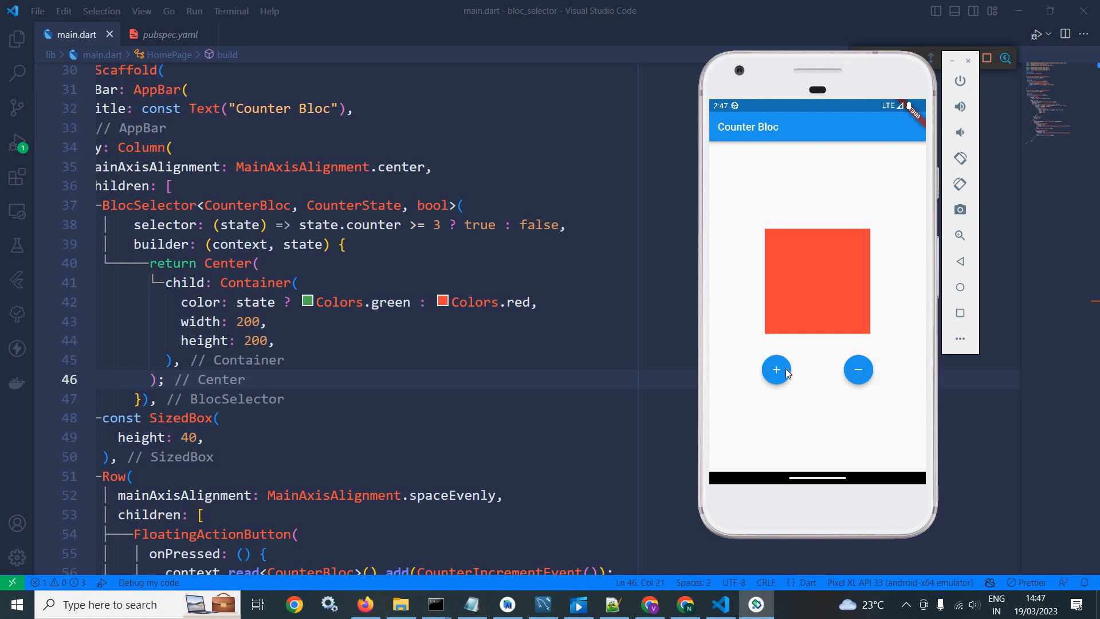
click(776, 369)
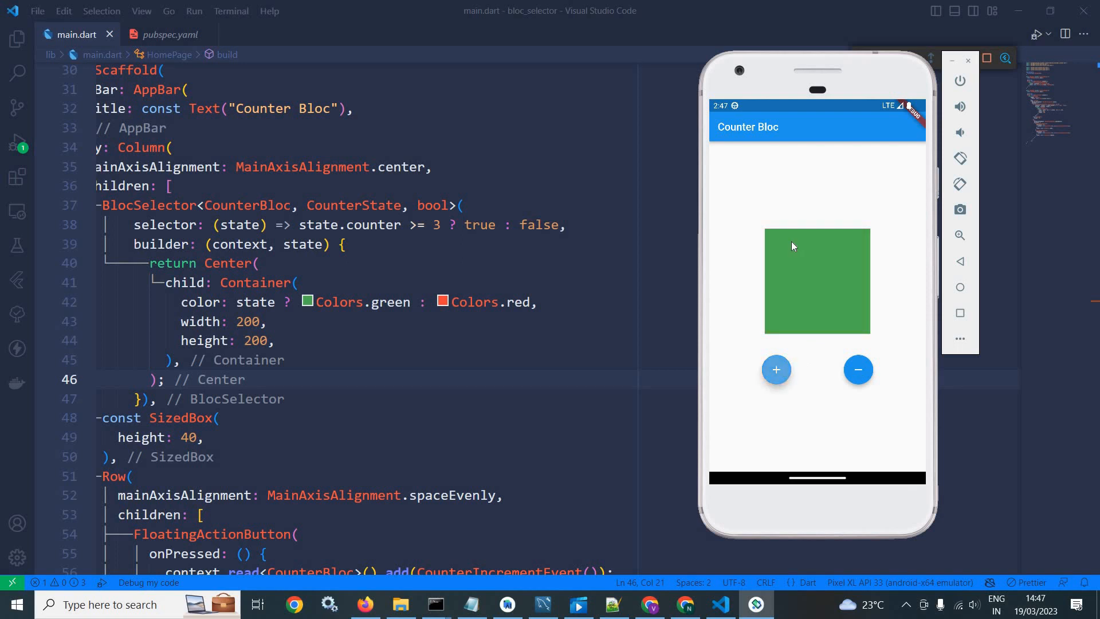